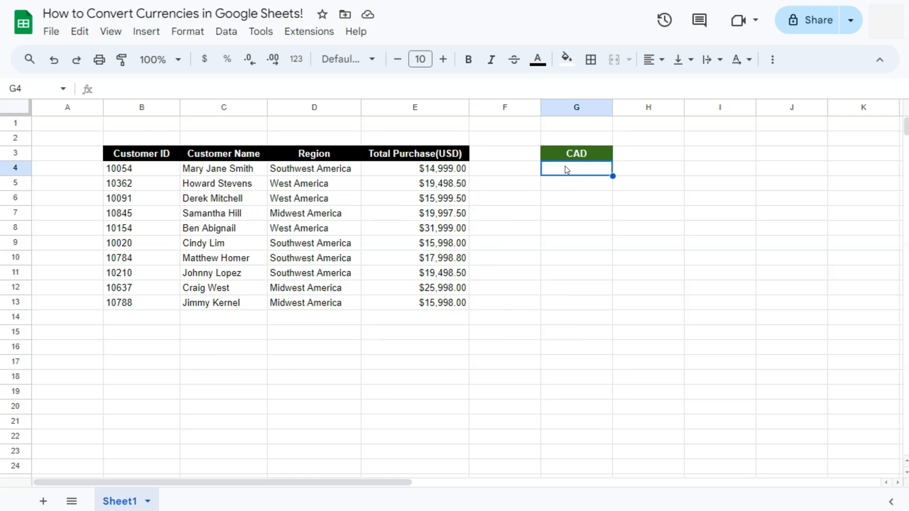
pyautogui.moveTo(567, 170)
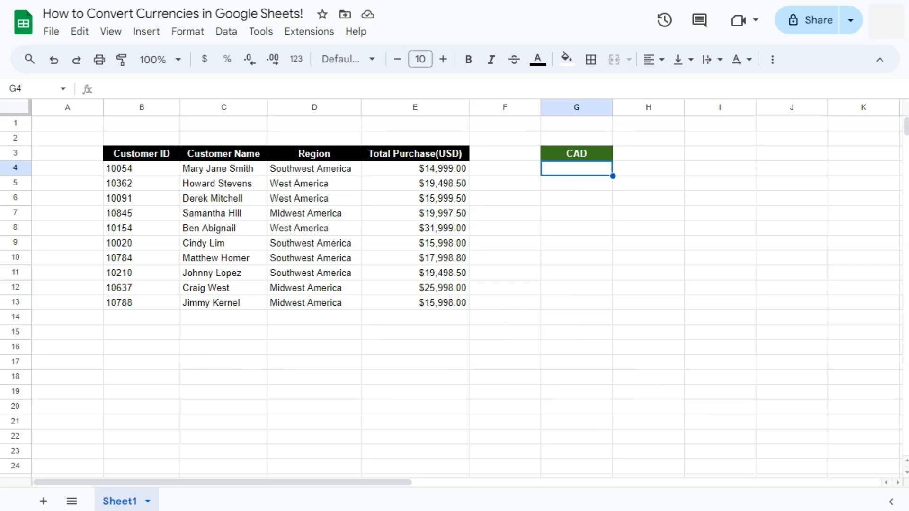
pyautogui.moveTo(472, 151)
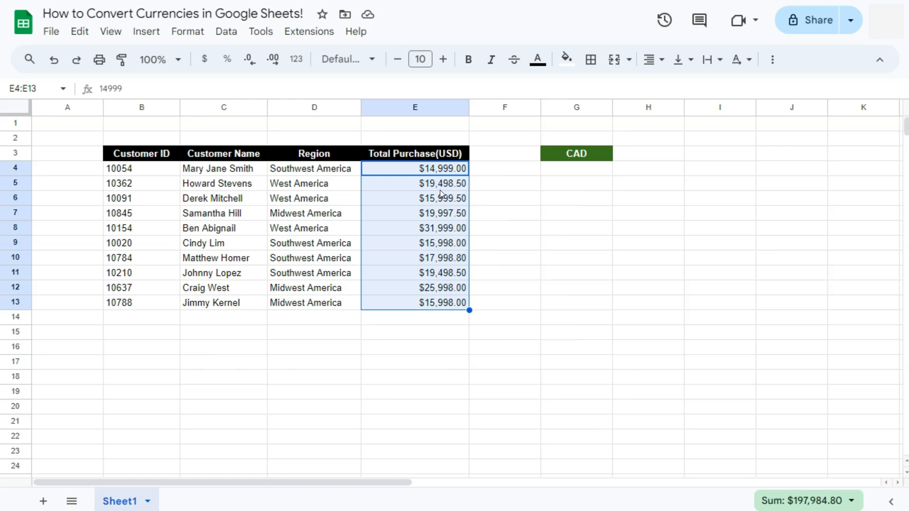
pyautogui.moveTo(573, 167)
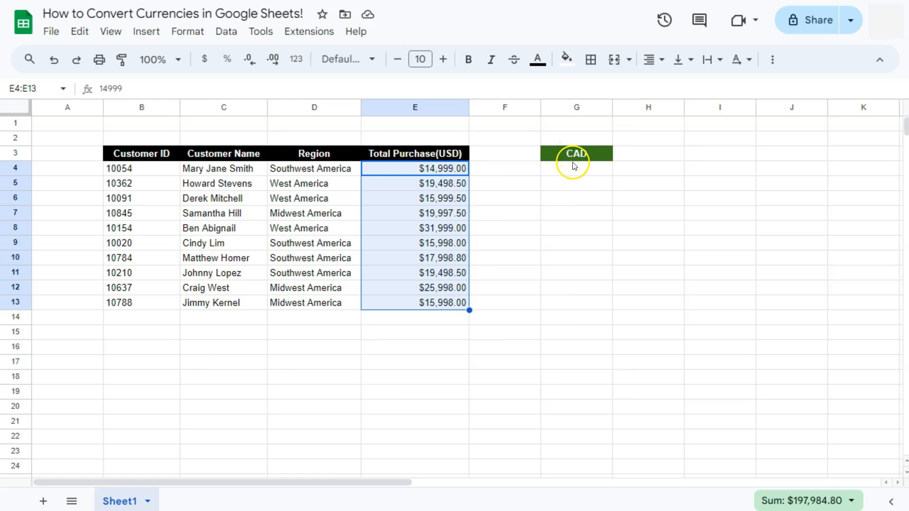
# Enter =E4*GOOGLEFINANCE("currency:USDCAD") in G4 to convert the first purchase to CAD.
pyautogui.click(576, 169)
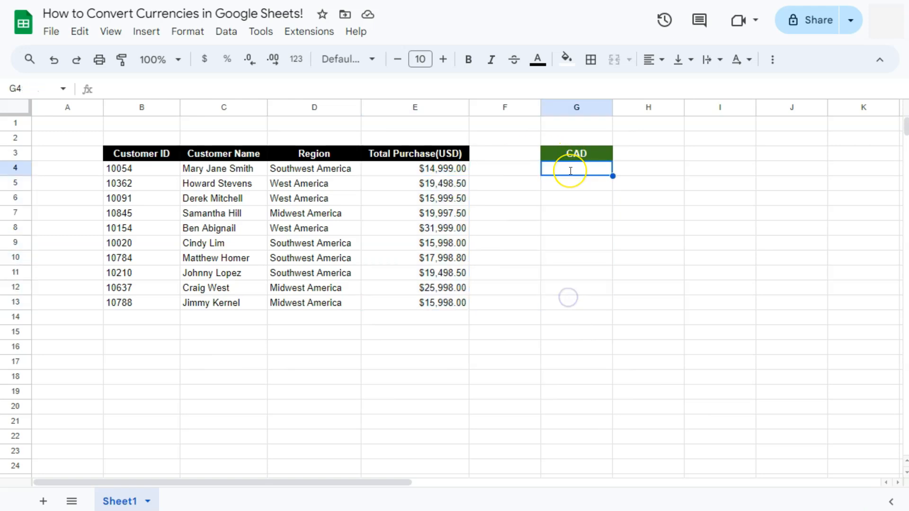
pyautogui.moveTo(575, 171)
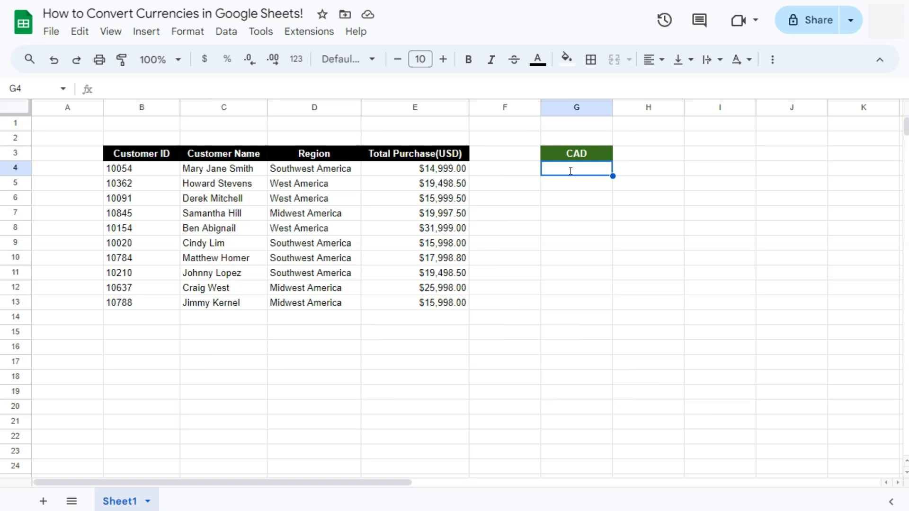
pyautogui.write('=')
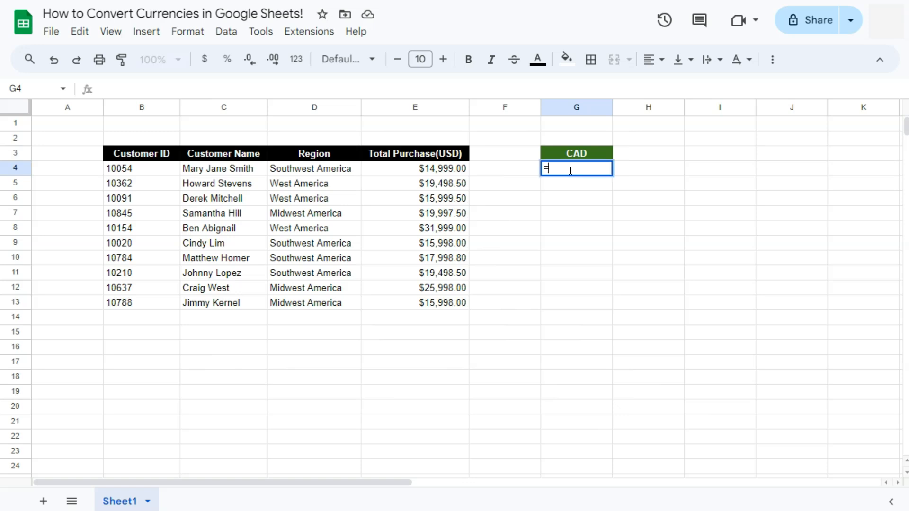
pyautogui.write('SUM(E4:E13)')
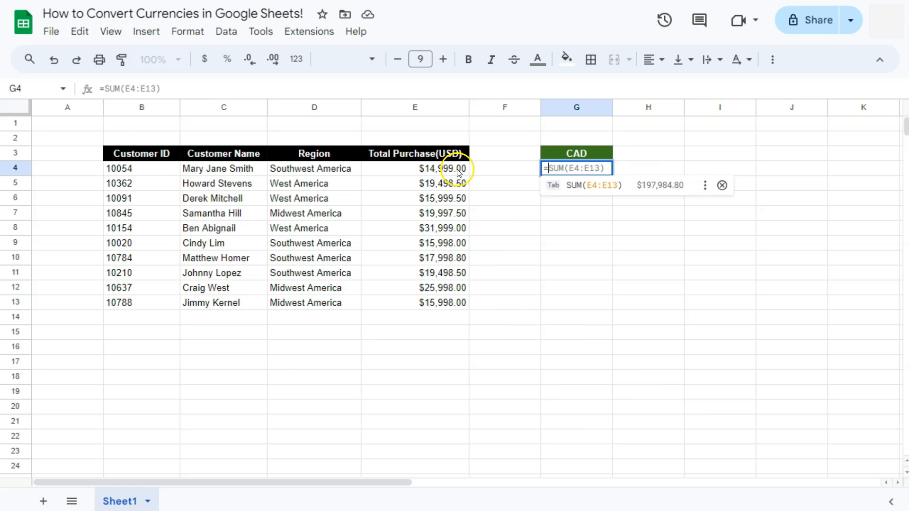
pyautogui.write('=E4*')
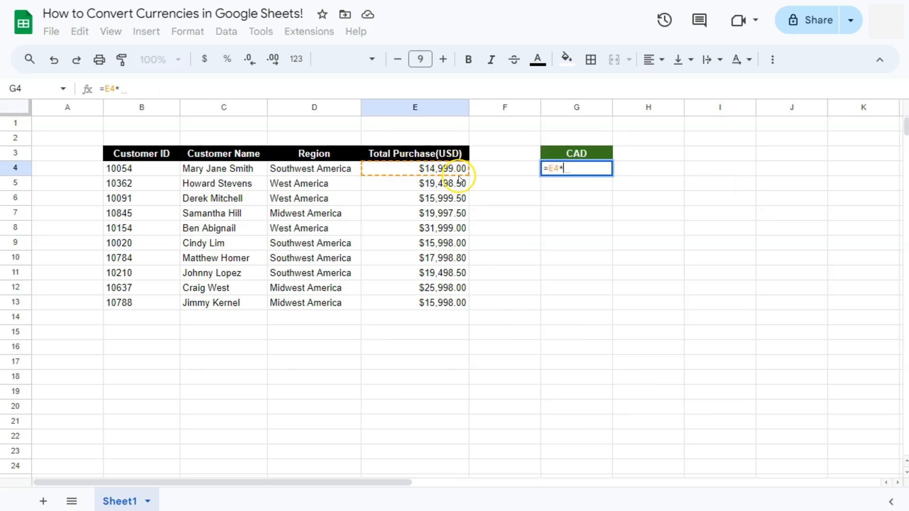
pyautogui.write('Goog')
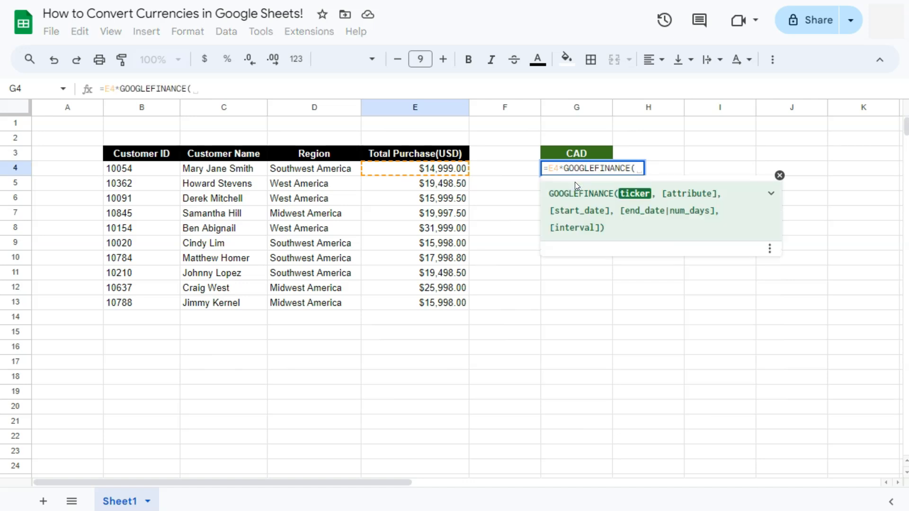
pyautogui.write('"')
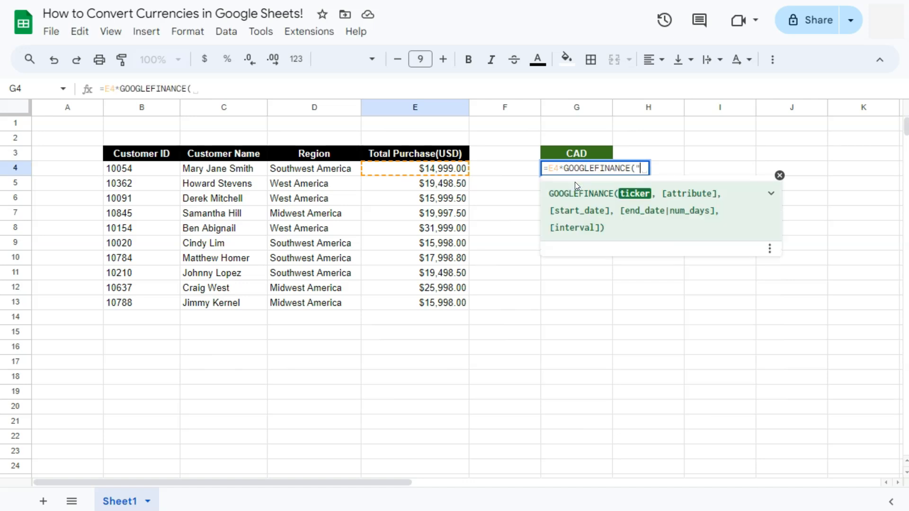
pyautogui.write('currenc')
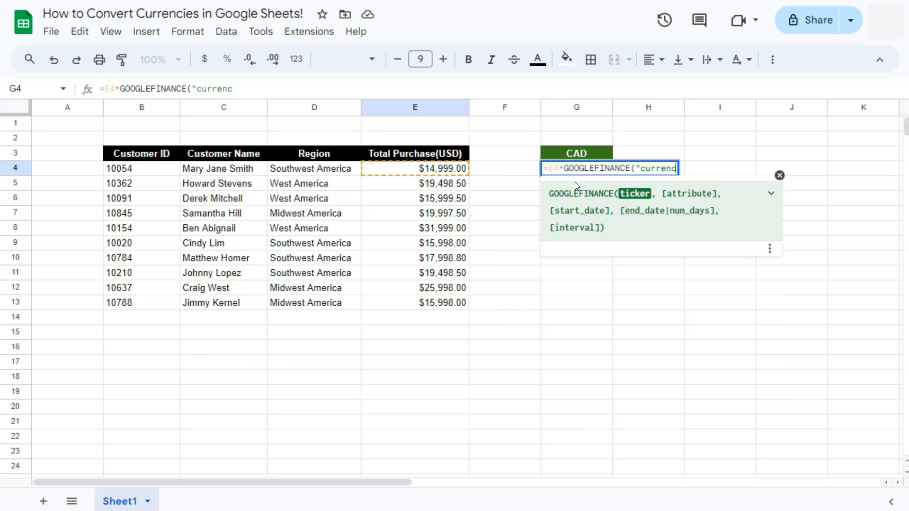
pyautogui.write('y')
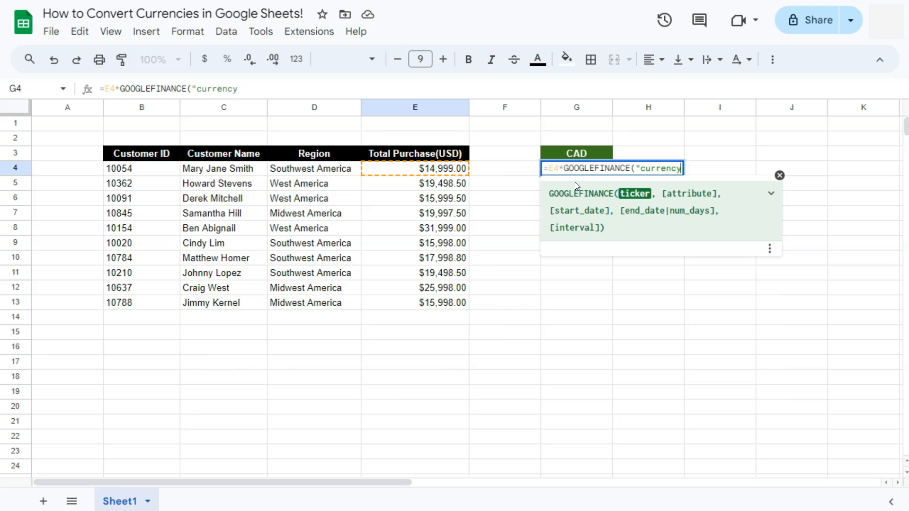
pyautogui.write(':')
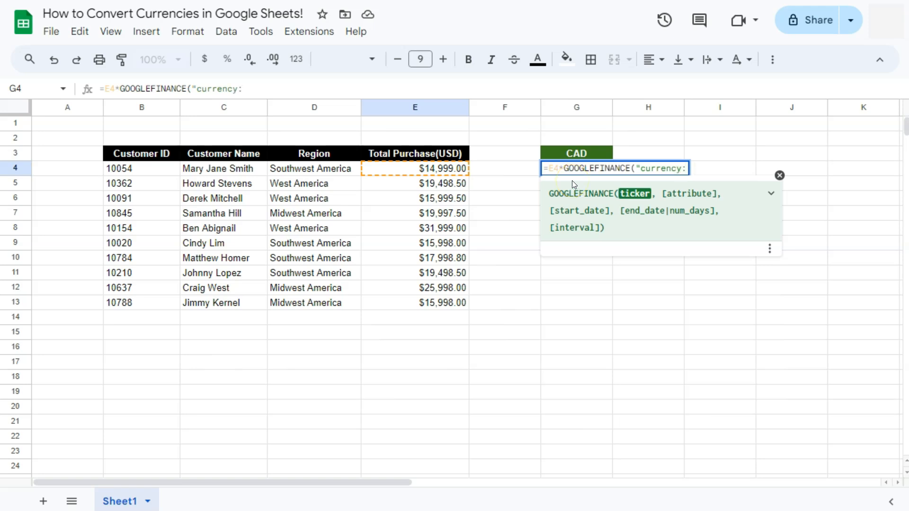
pyautogui.write('USD')
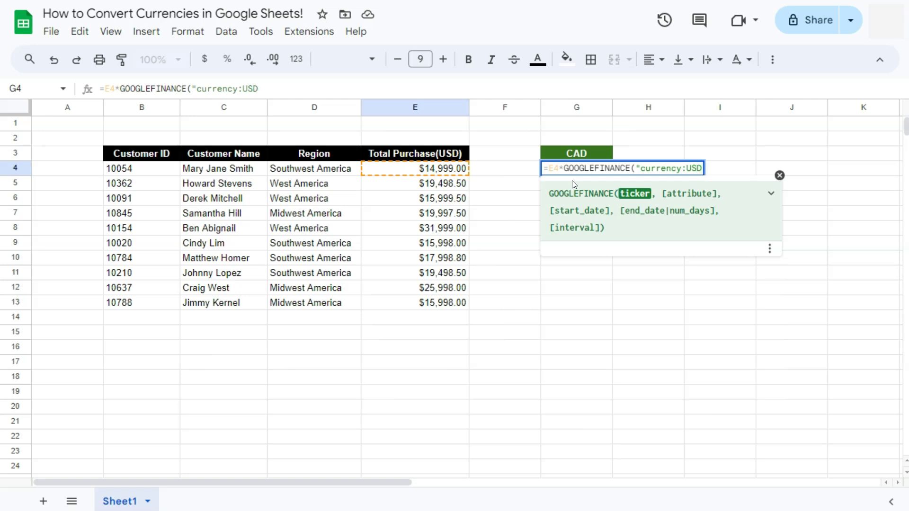
pyautogui.write('CA')
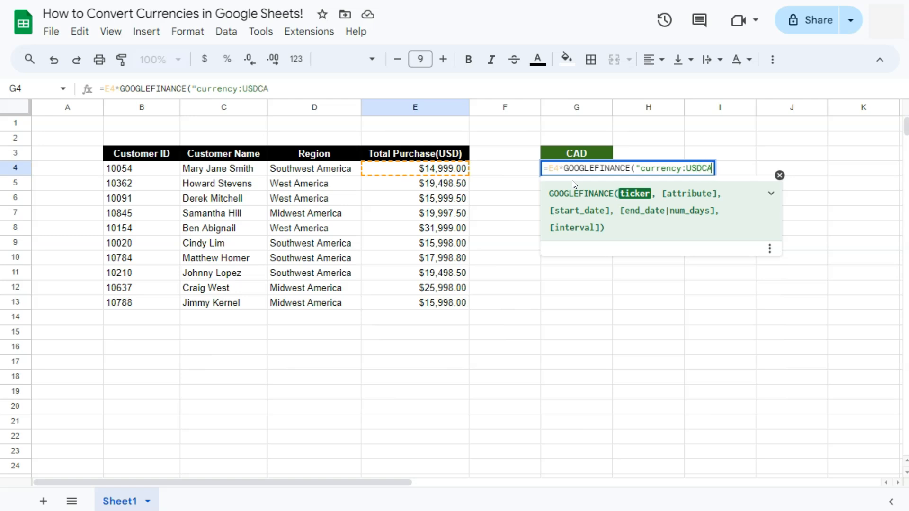
pyautogui.write('D')
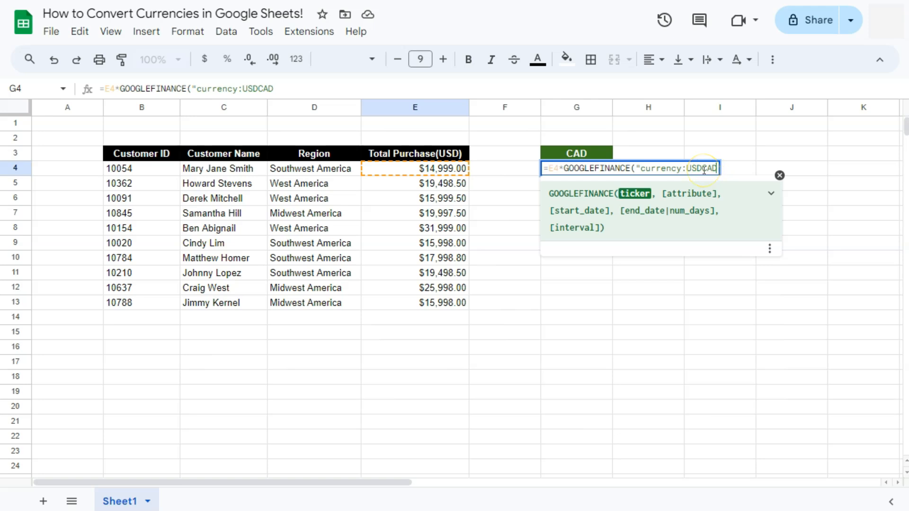
pyautogui.write('")')
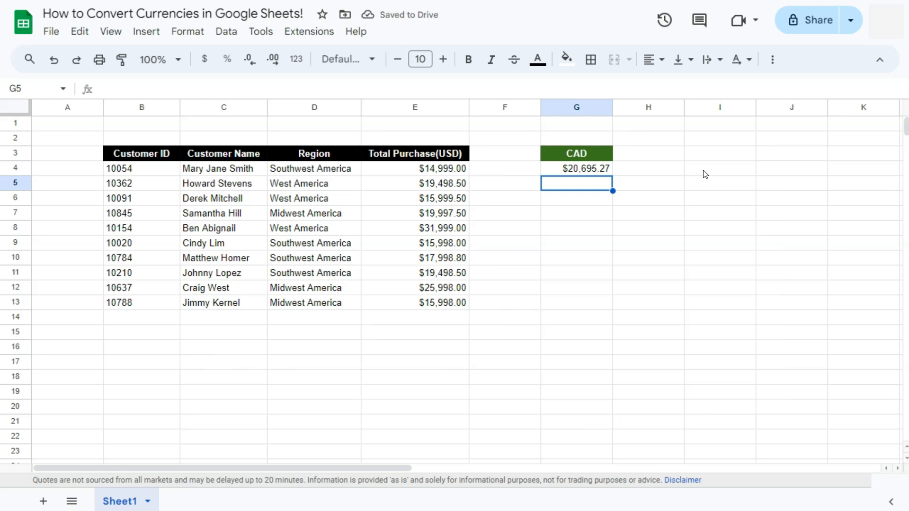
pyautogui.moveTo(455, 168)
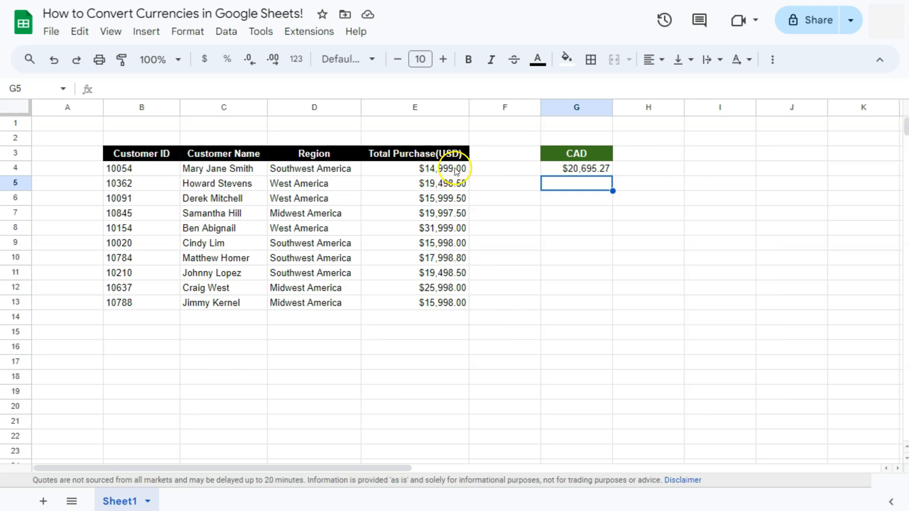
pyautogui.moveTo(570, 174)
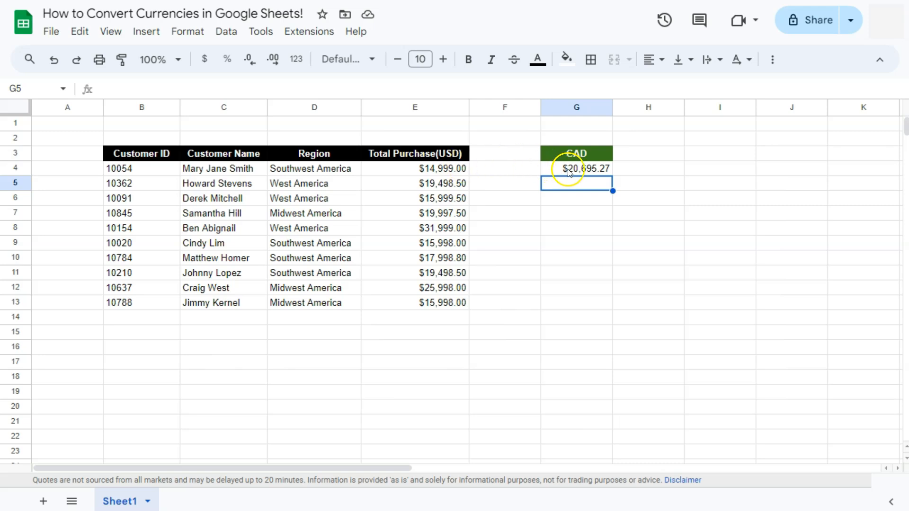
pyautogui.moveTo(594, 172)
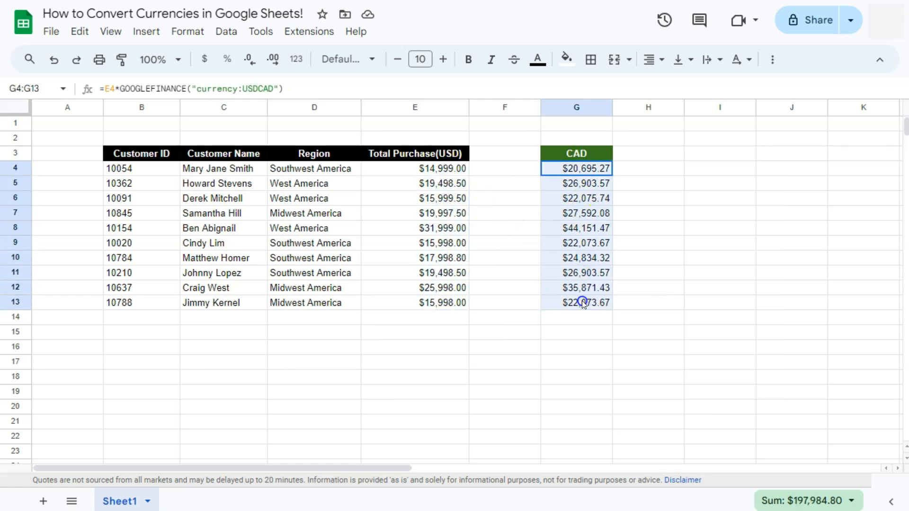
# Select the converted CAD amount in G4 to inspect it.
pyautogui.click(647, 302)
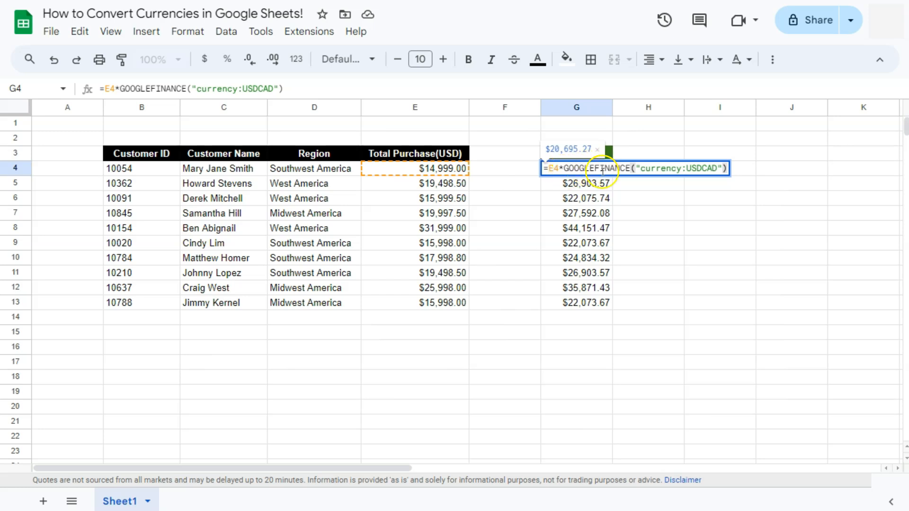
pyautogui.moveTo(643, 176)
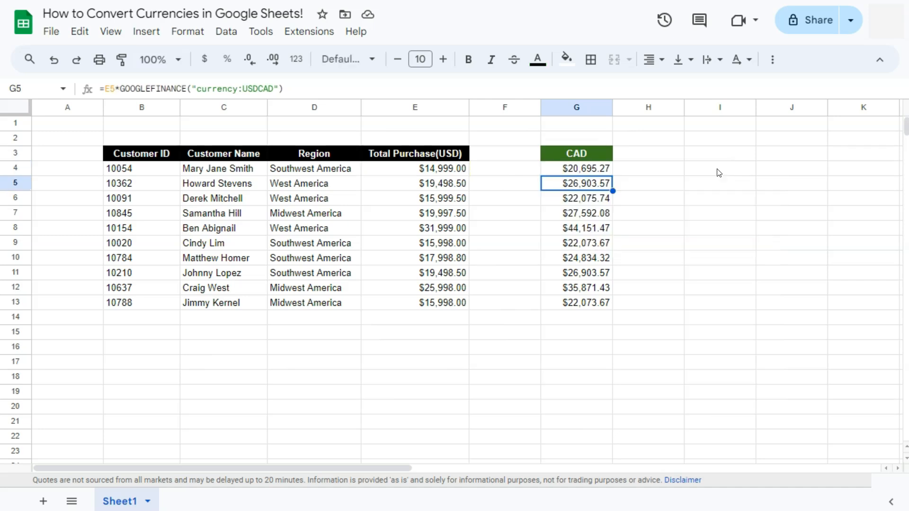
# Add an 'MXN' header in H3, styled bold with an orange fill.
pyautogui.click(648, 153)
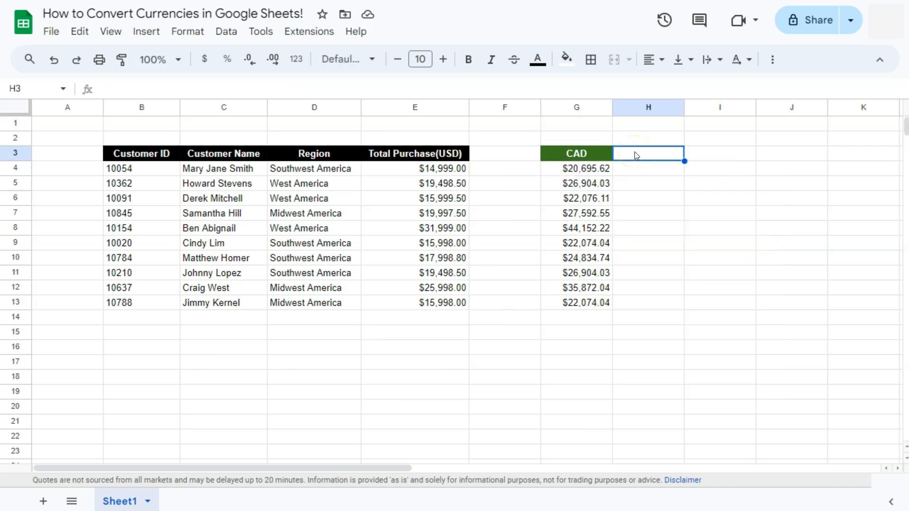
pyautogui.moveTo(592, 153)
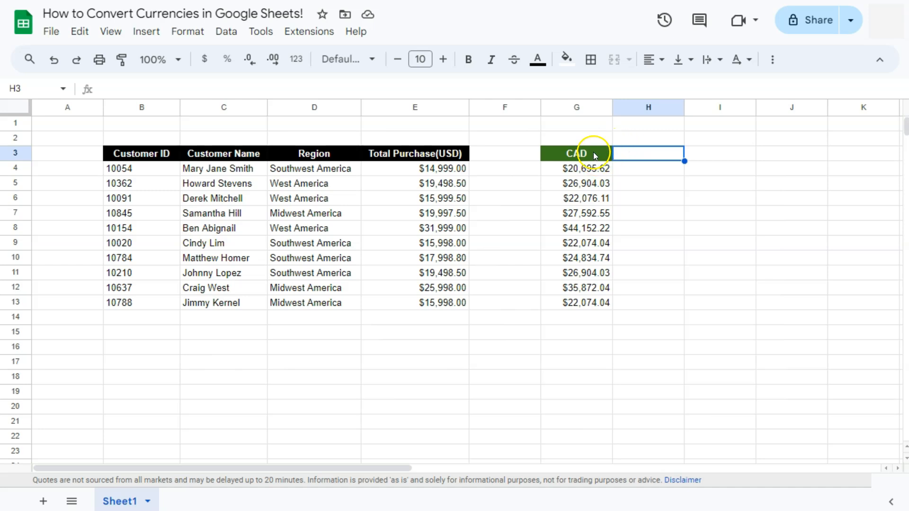
pyautogui.moveTo(631, 155)
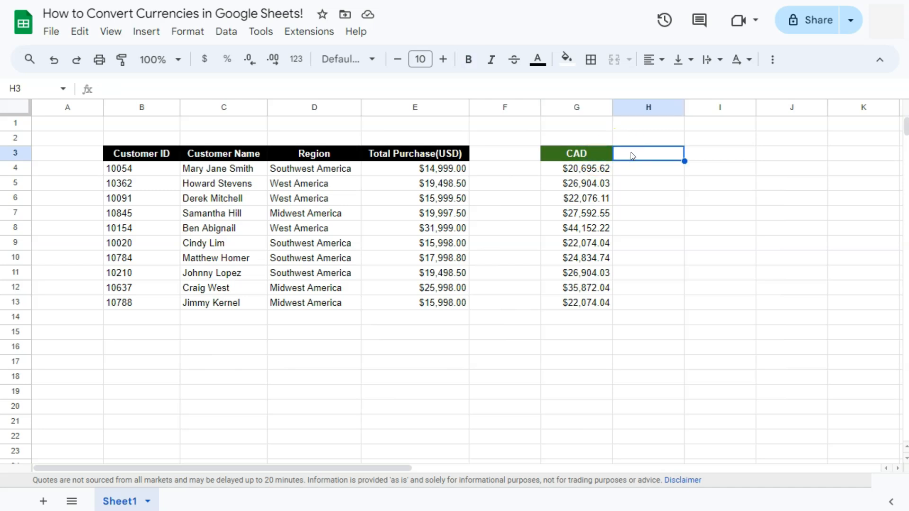
pyautogui.write('M')
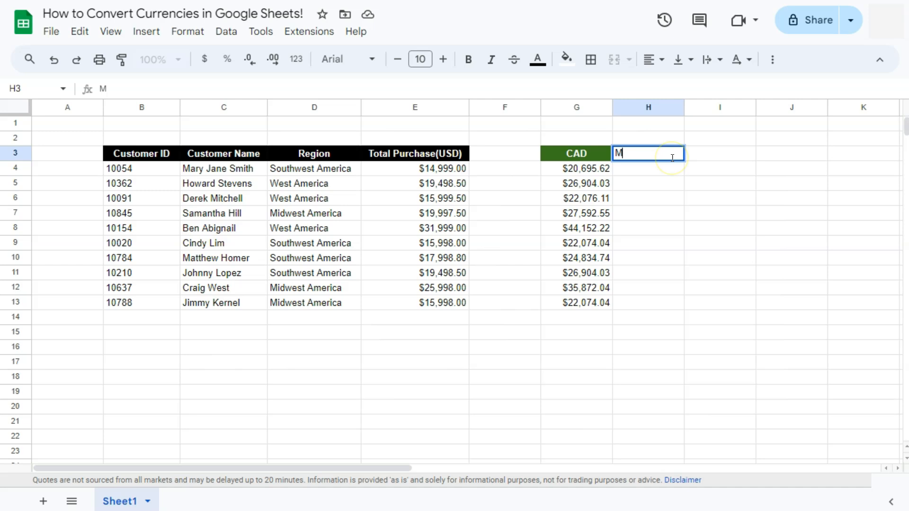
pyautogui.click(536, 59)
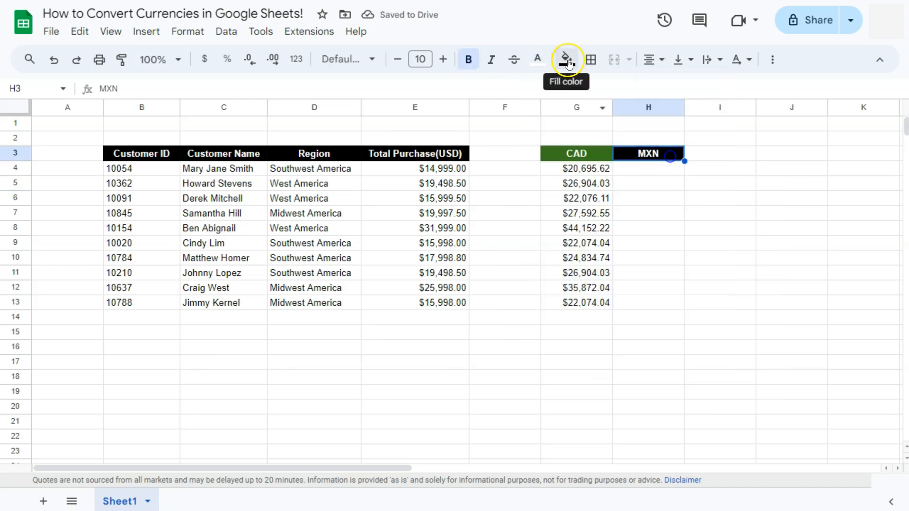
pyautogui.click(565, 59)
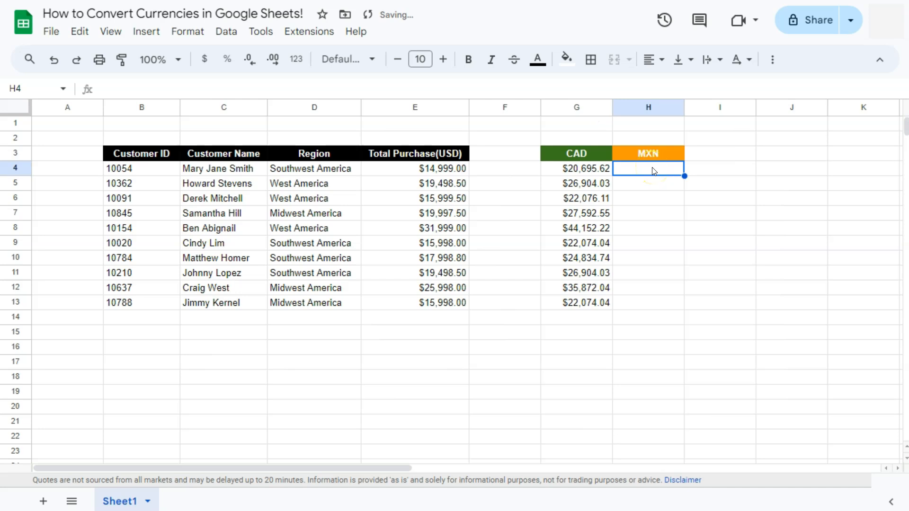
# Type =G4*GOOGLEFINANCE("Currency:CADMXN") into H4 to convert CAD to pesos.
pyautogui.write('=')
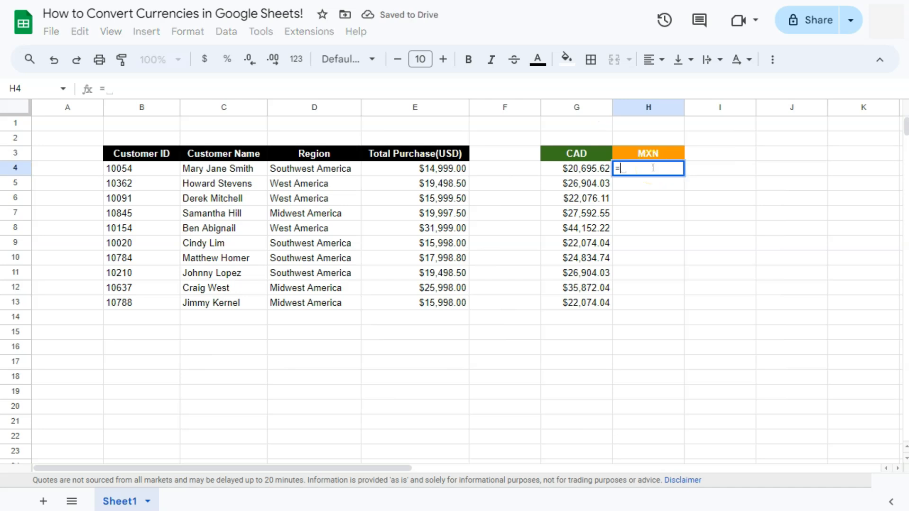
pyautogui.click(575, 168)
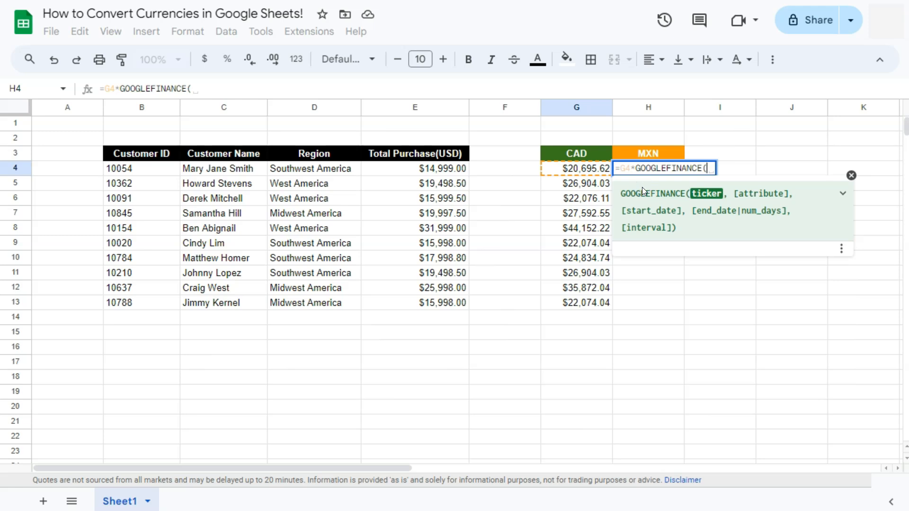
pyautogui.write('"Curr')
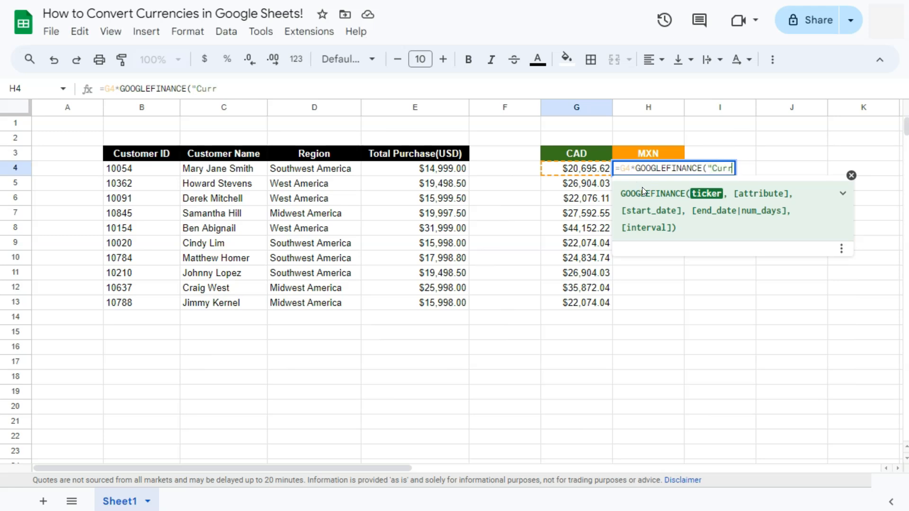
pyautogui.write('ency:')
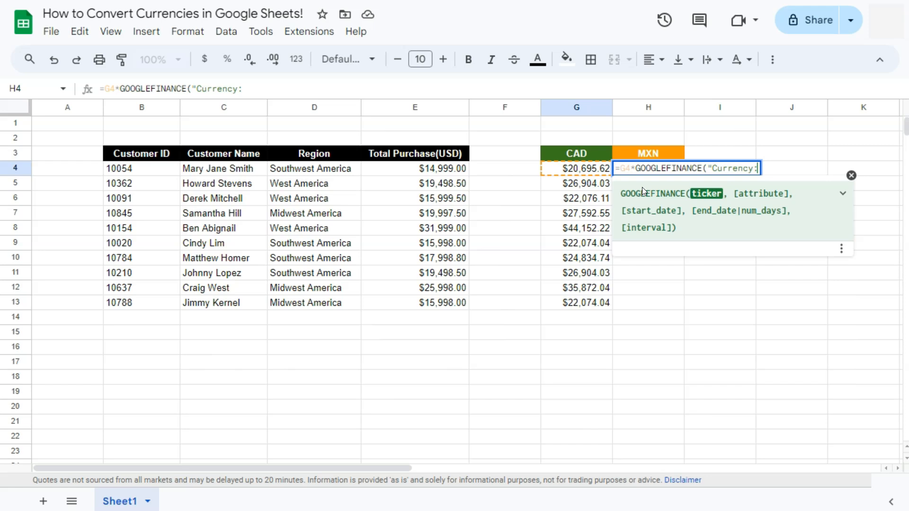
pyautogui.write('CA')
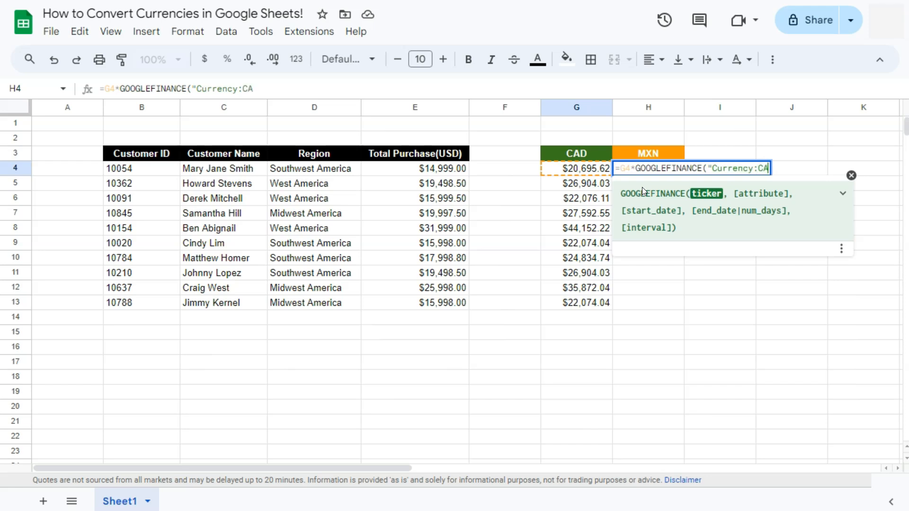
pyautogui.write('D')
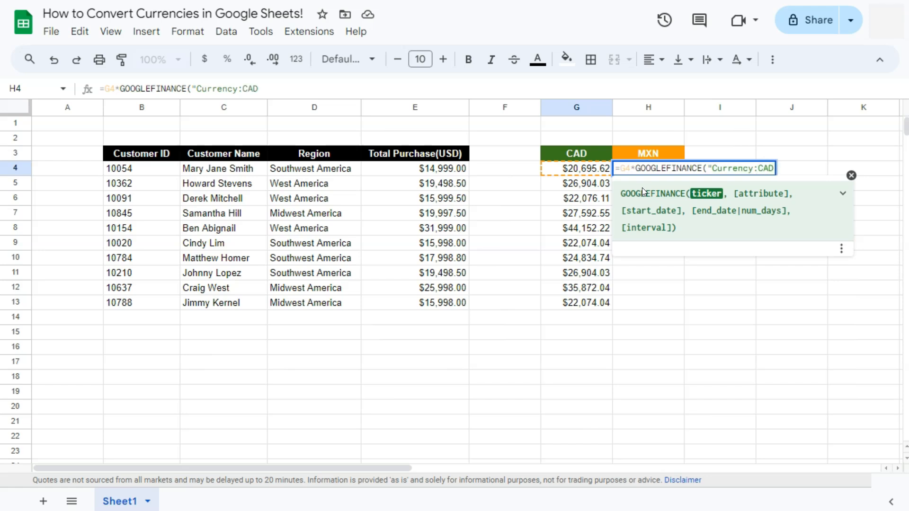
pyautogui.write('MXN')
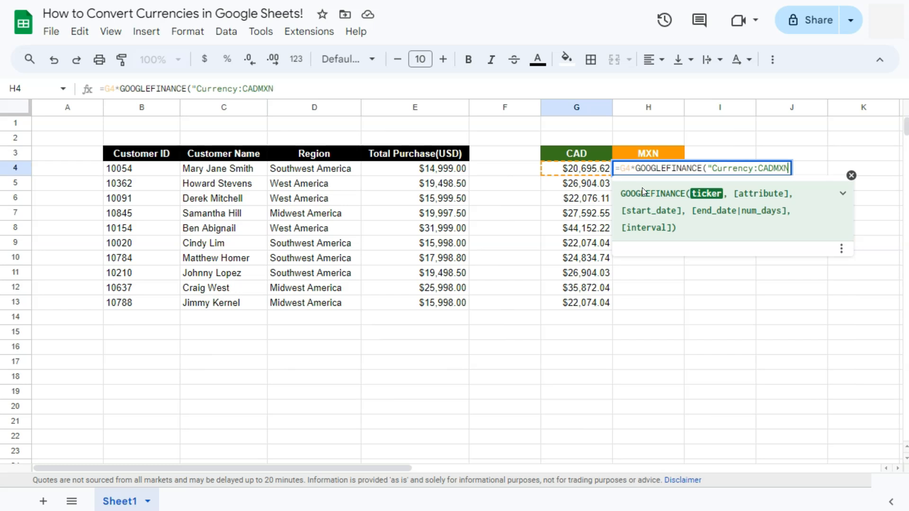
pyautogui.write(')')
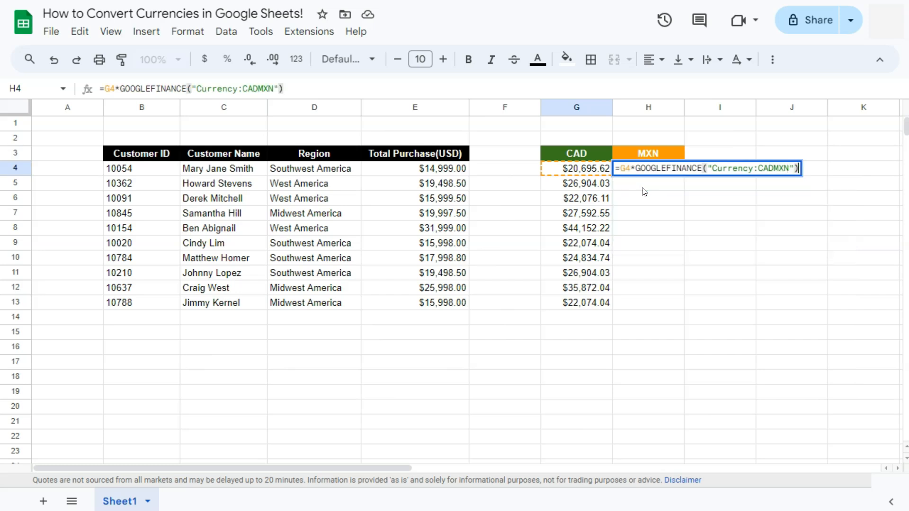